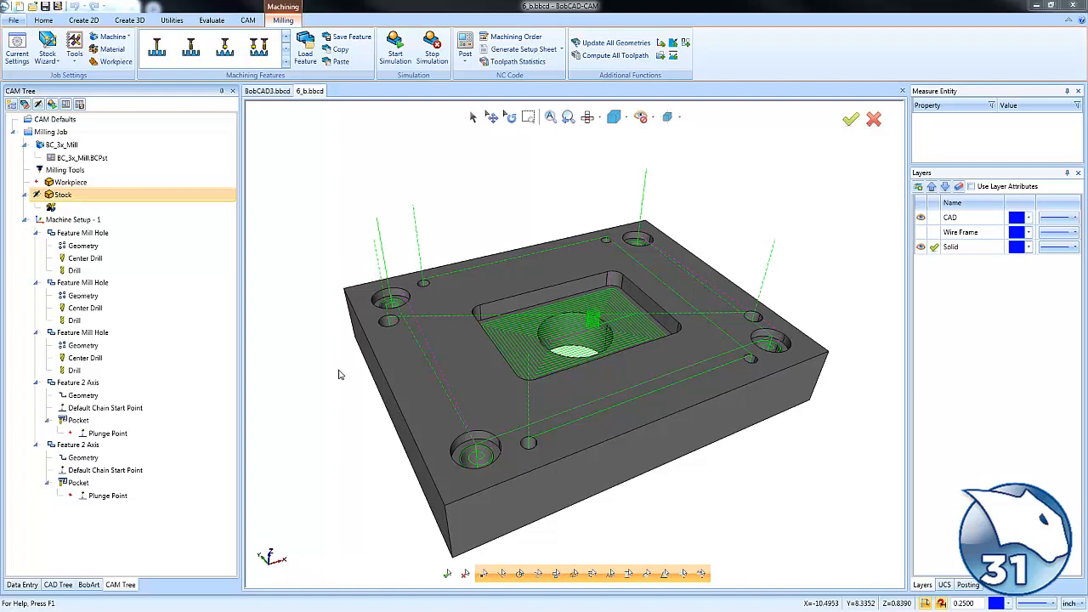
pyautogui.moveTo(322, 326)
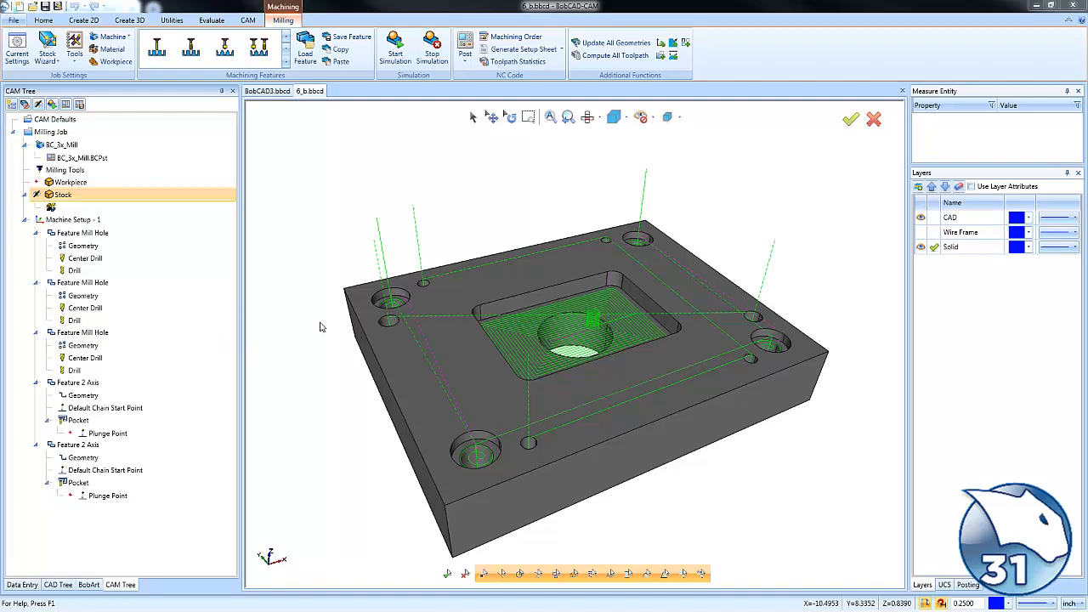
# Add a new Group folder under Machine Setup - 1 via Additional Functions > Add Group.
pyautogui.click(78, 420)
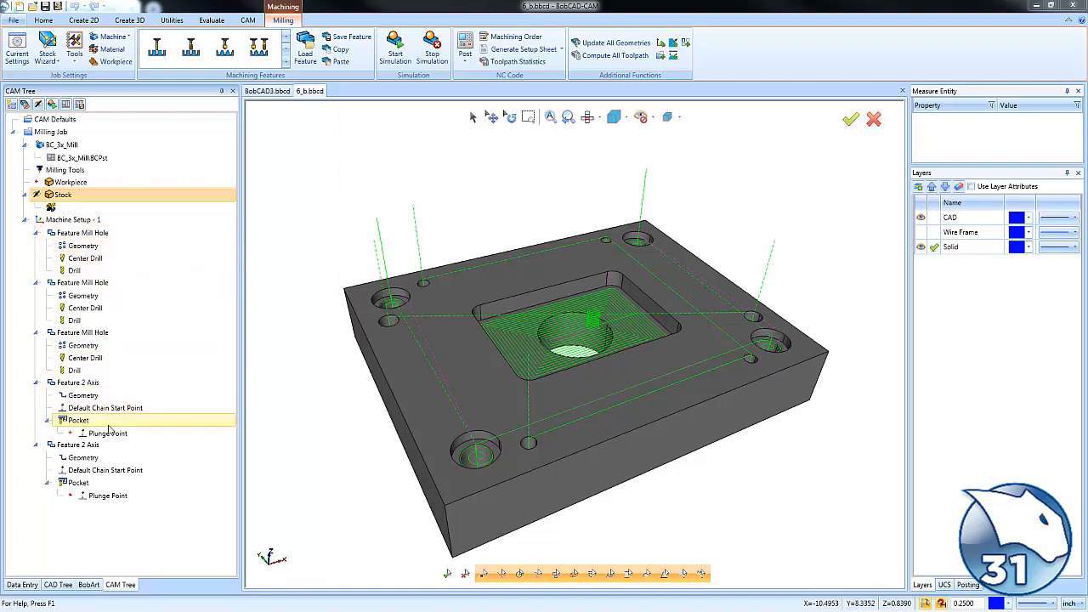
pyautogui.click(81, 231)
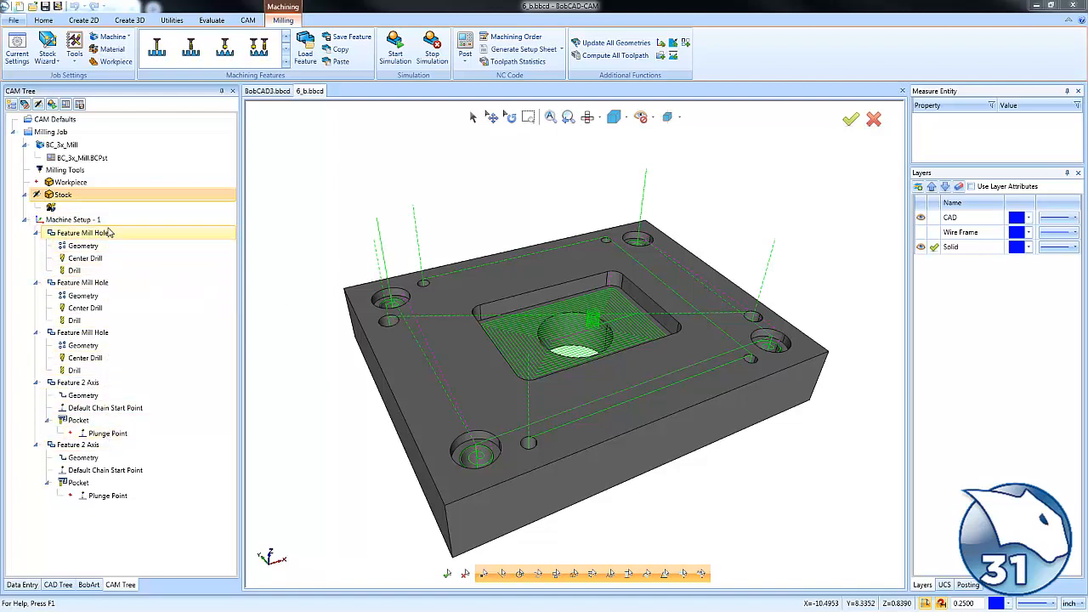
pyautogui.rightClick(73, 219)
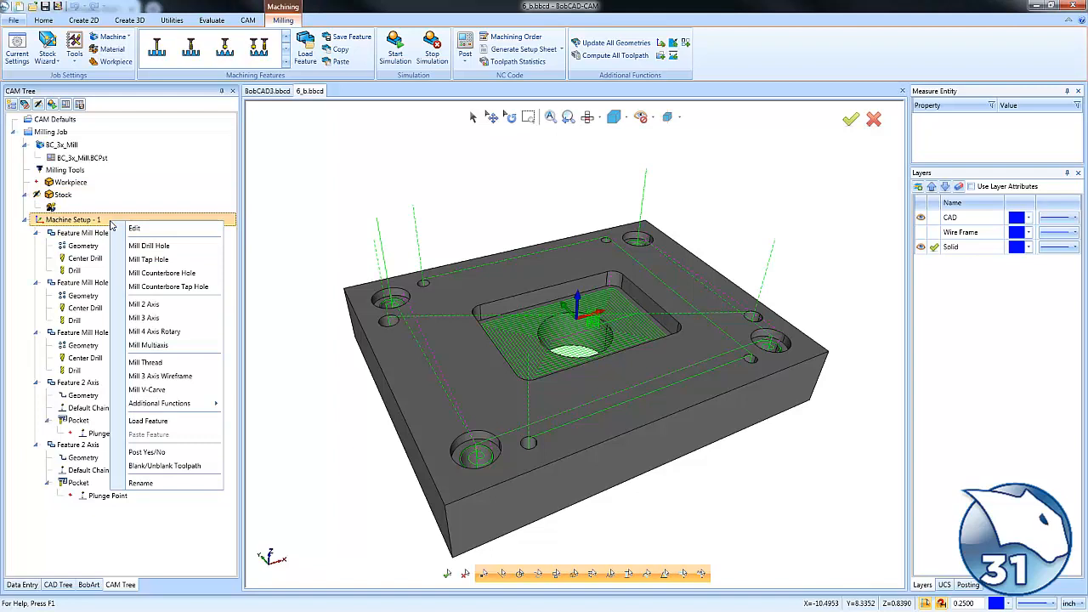
pyautogui.moveTo(160, 403)
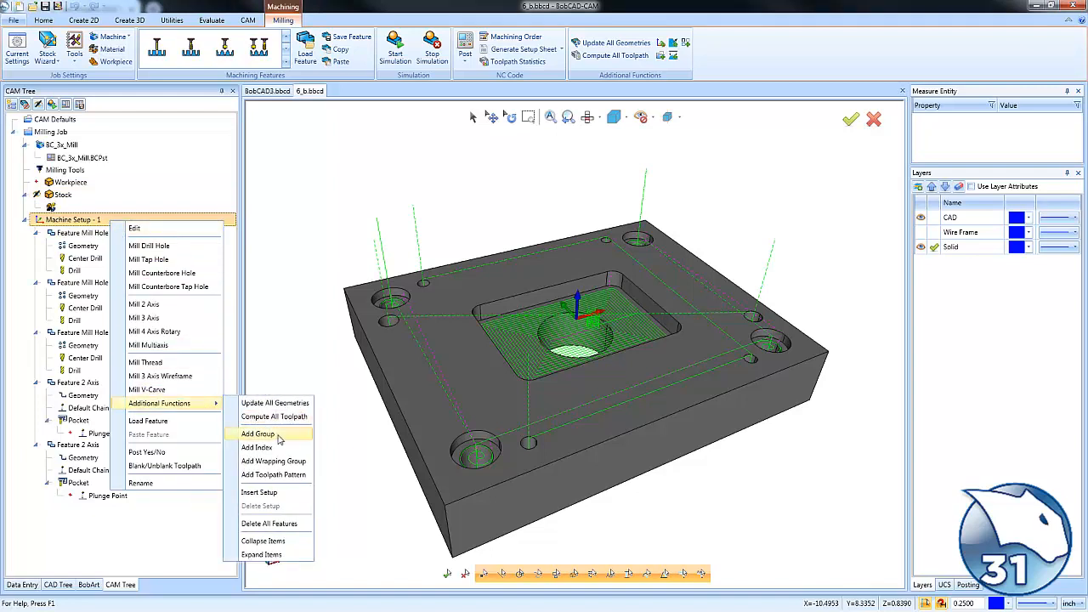
pyautogui.click(259, 433)
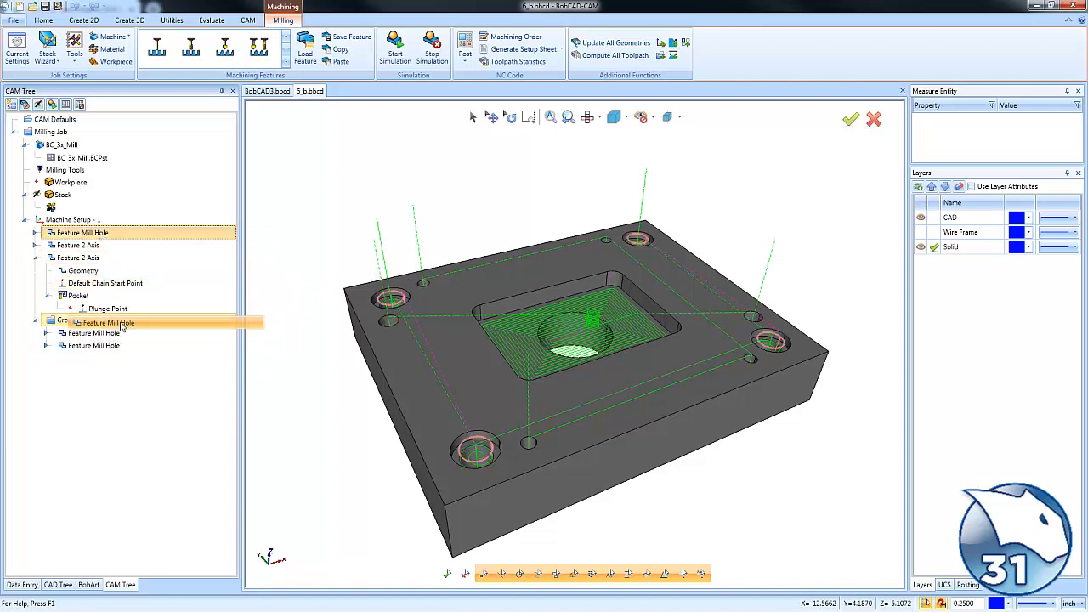
# Move the Feature Mill Hole operations into the Group and collapse it.
pyautogui.click(99, 320)
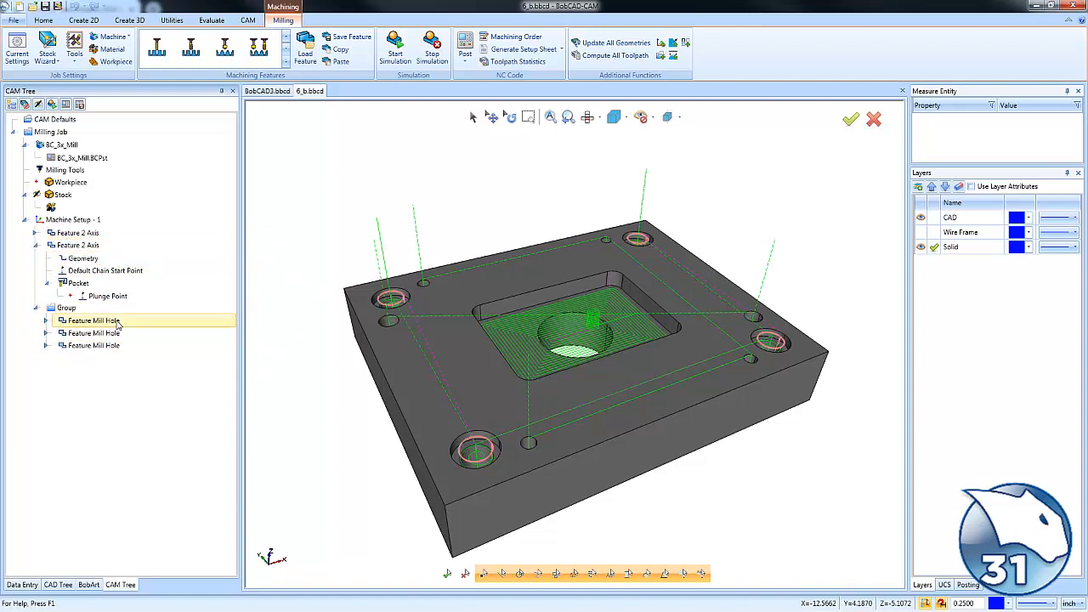
pyautogui.click(67, 306)
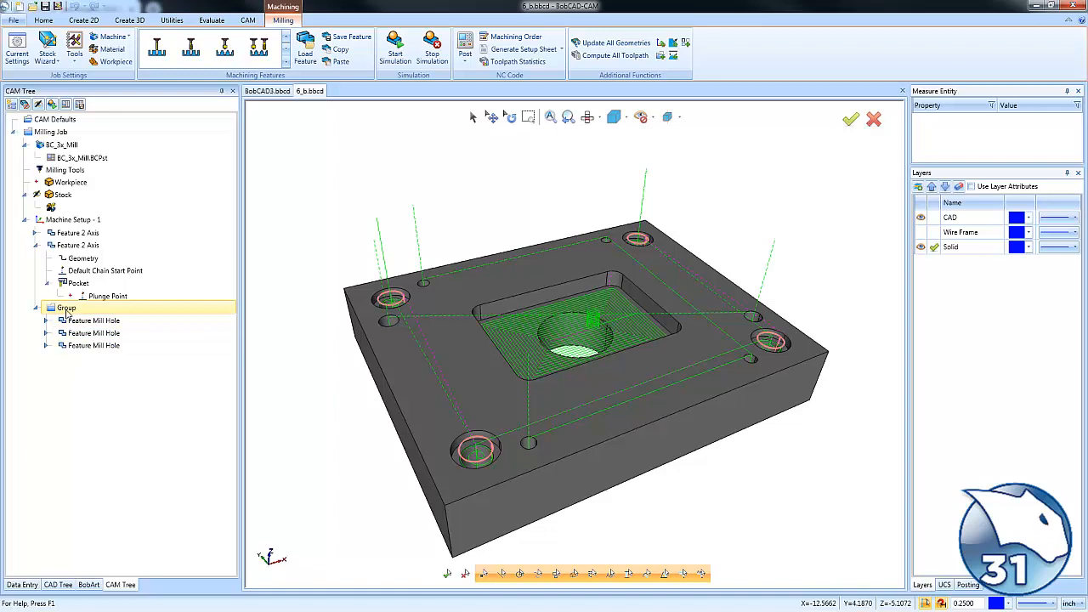
pyautogui.click(66, 307)
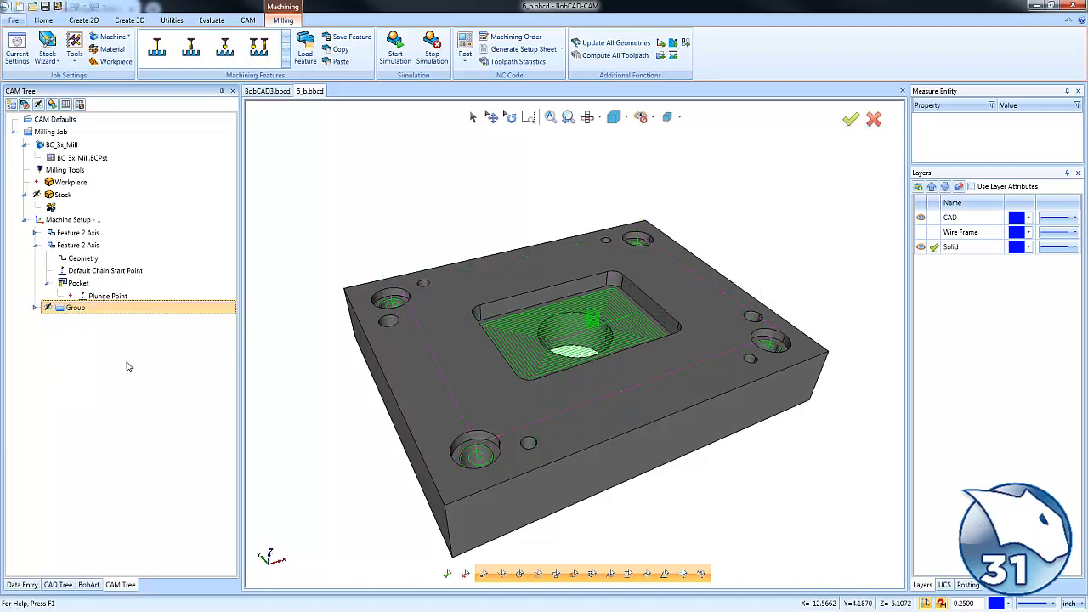
# Show the context menu of group options for the collapsed Group folder.
pyautogui.rightClick(75, 306)
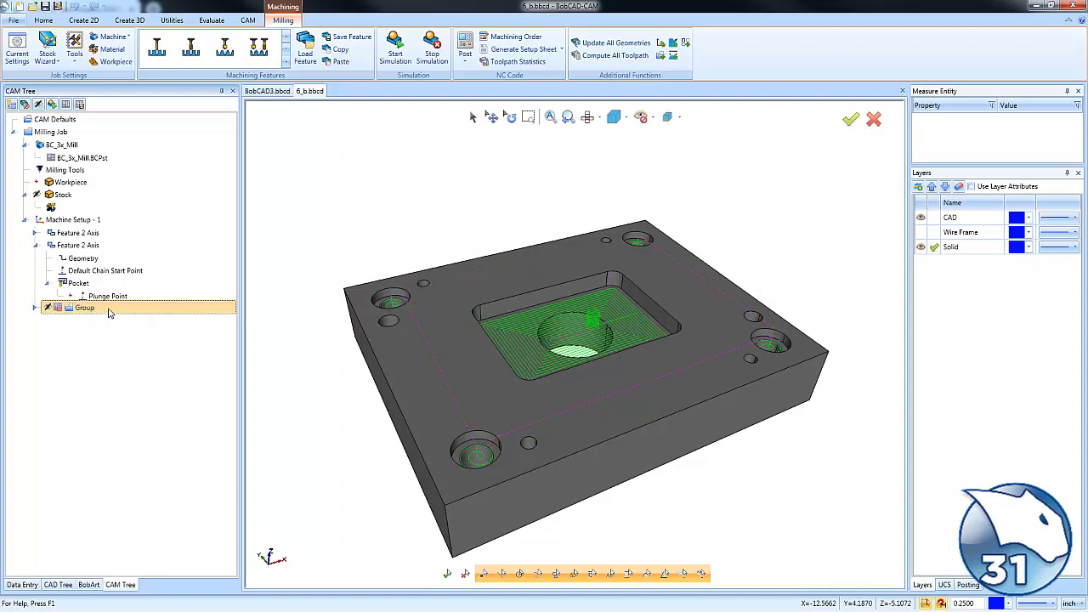
pyautogui.rightClick(85, 306)
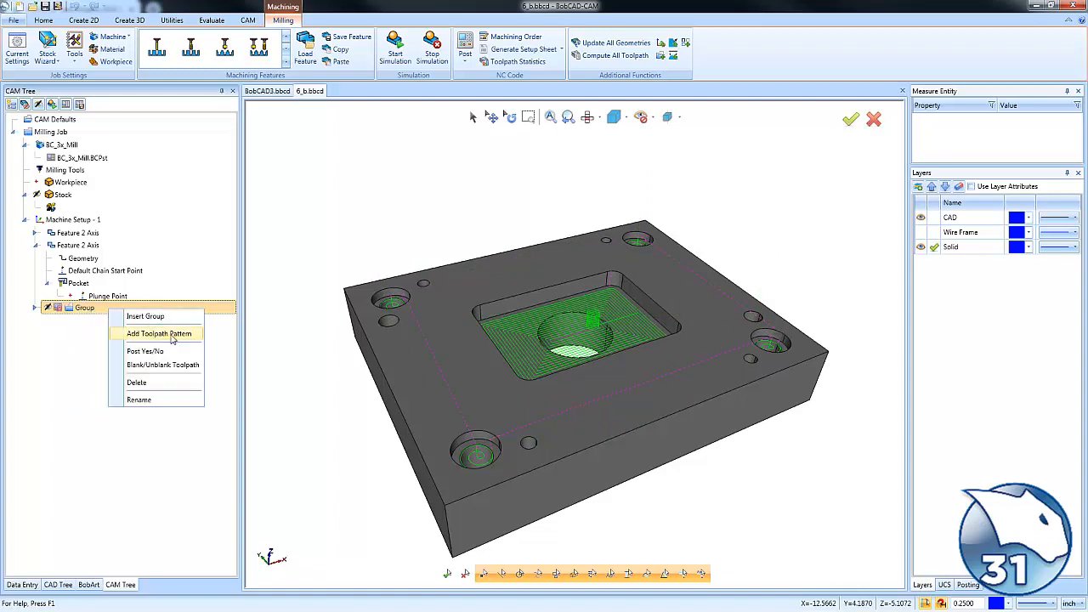